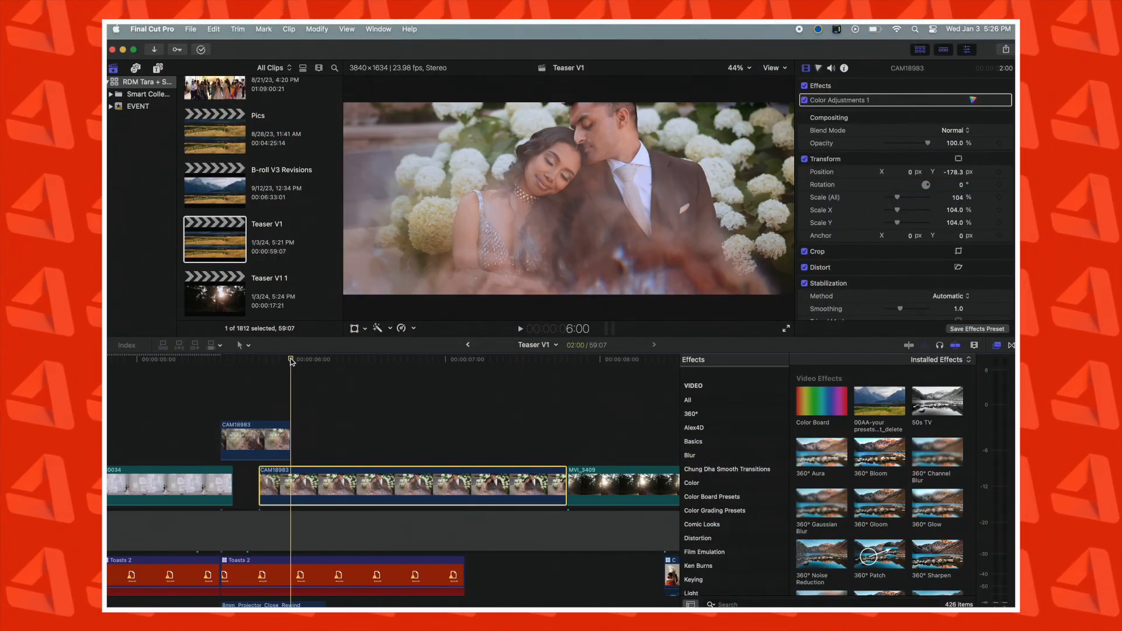
- Reset the CAM18983 clip's Transform scale from 104% back to 100% and select the clip
{"action": "left_click", "coordinate": [537, 359]}
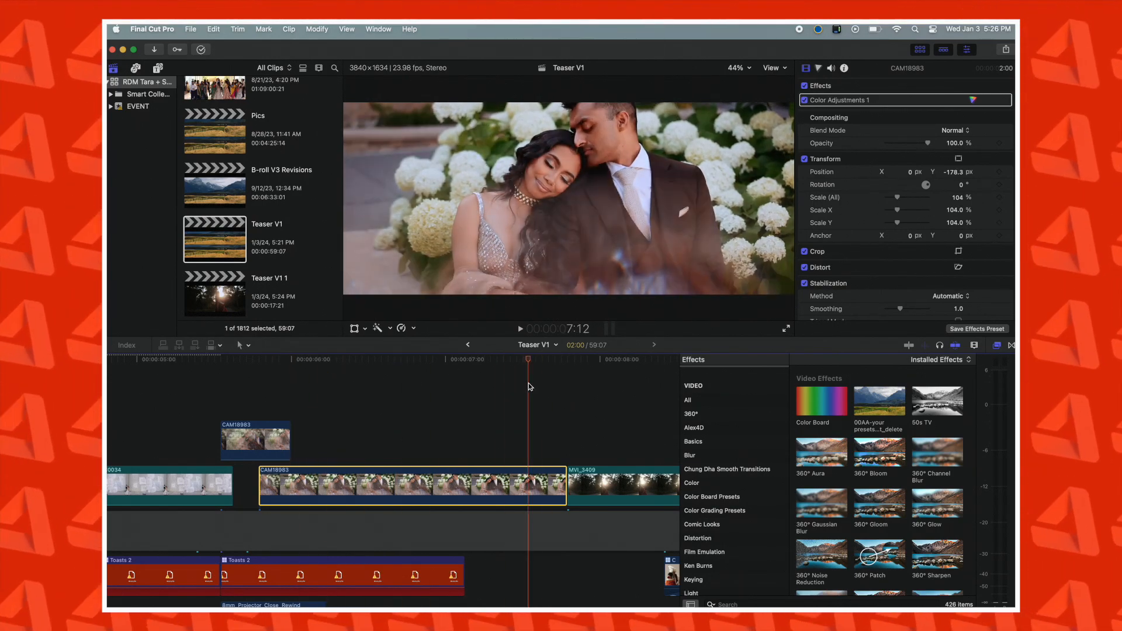
{"action": "left_click", "coordinate": [326, 359]}
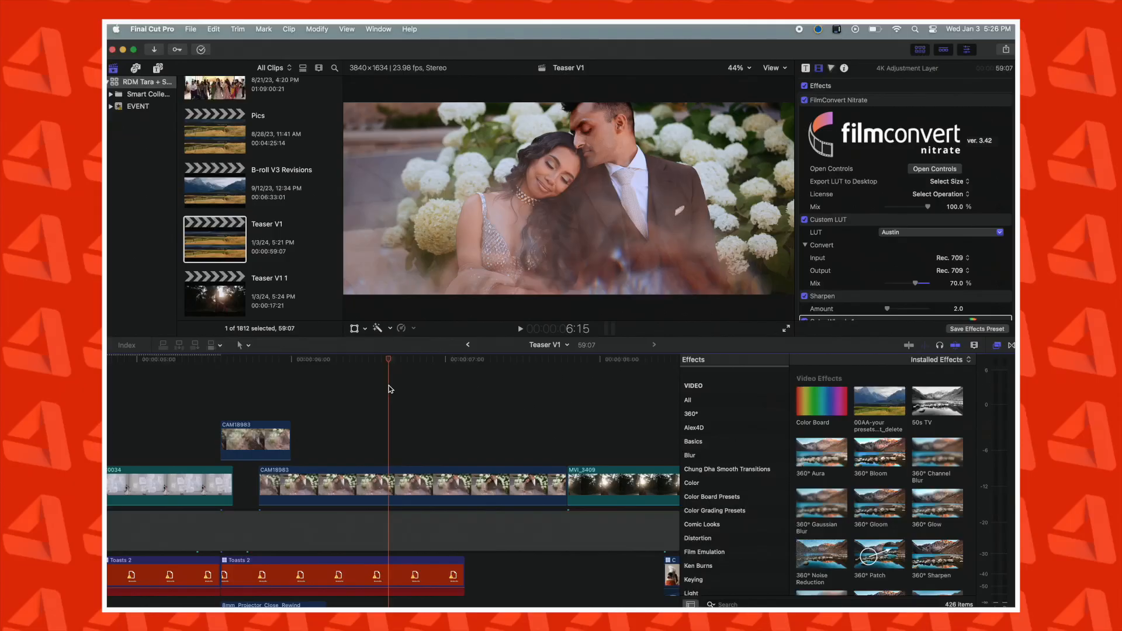
{"action": "left_click", "coordinate": [412, 485]}
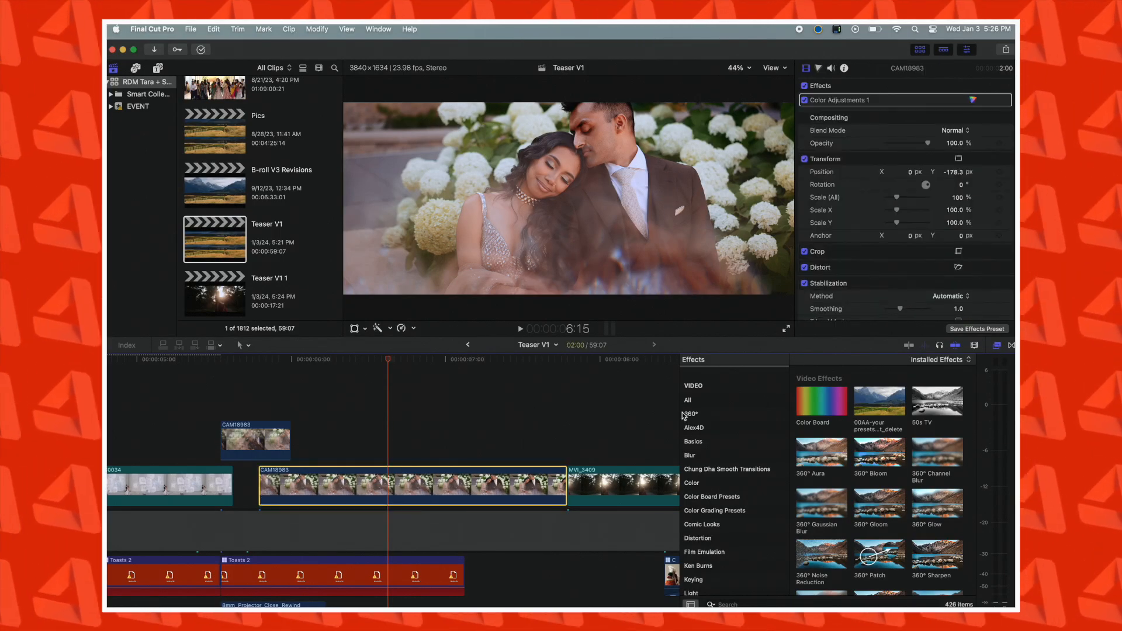
{"action": "mouse_move", "coordinate": [999, 200]}
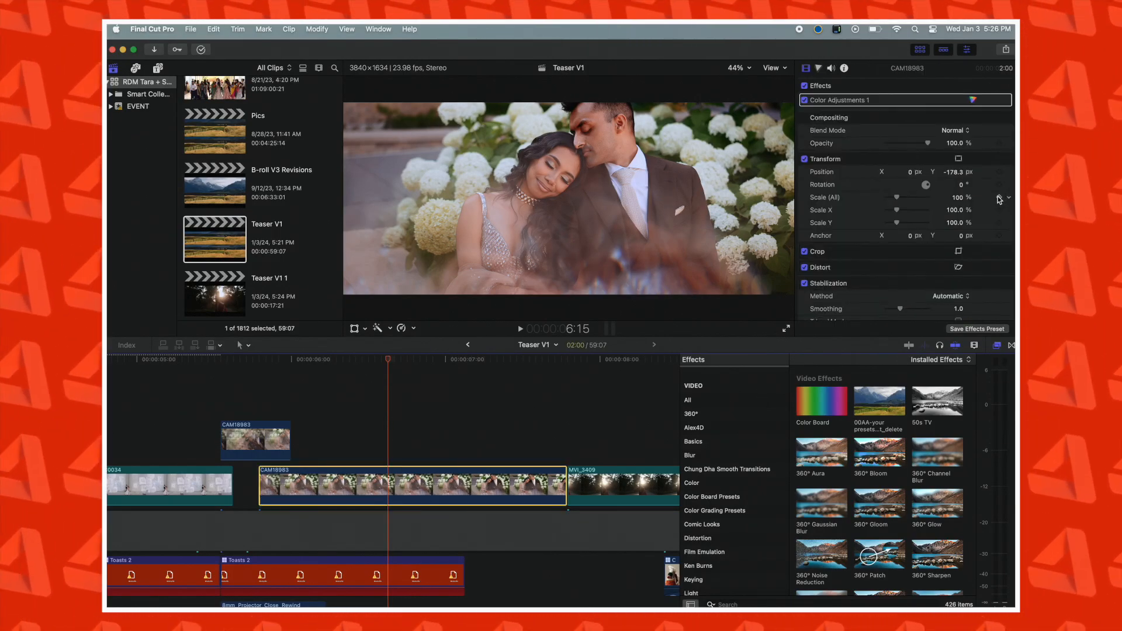
{"action": "mouse_move", "coordinate": [999, 197]}
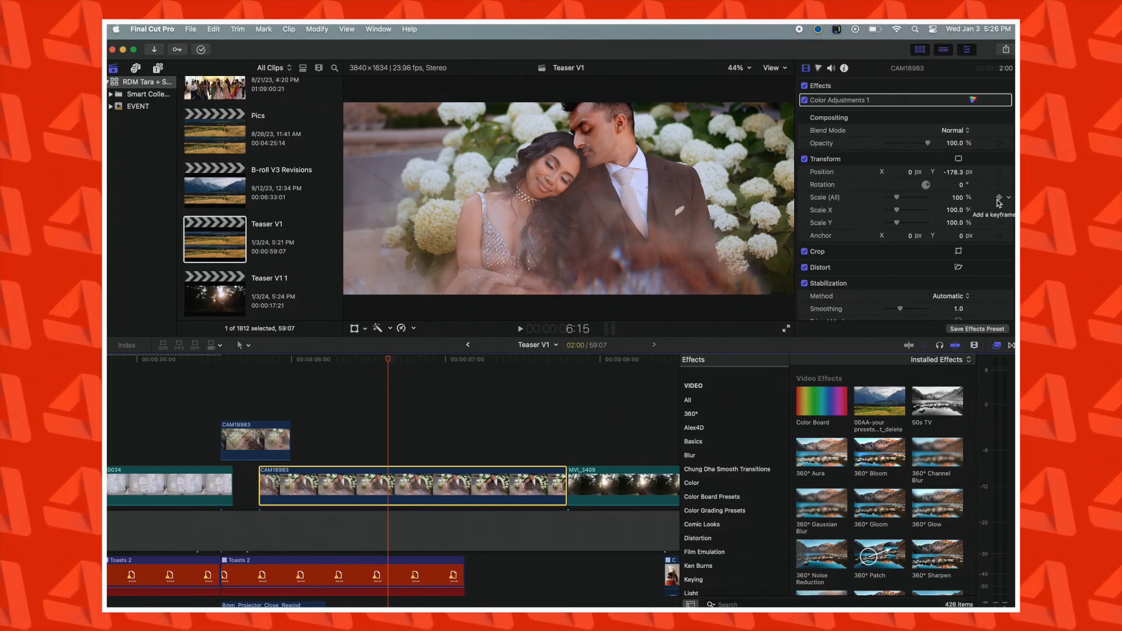
- Keyframe Transform Scale at the clip start and a later frame for a slow push-in, then play back
{"action": "left_click", "coordinate": [301, 359]}
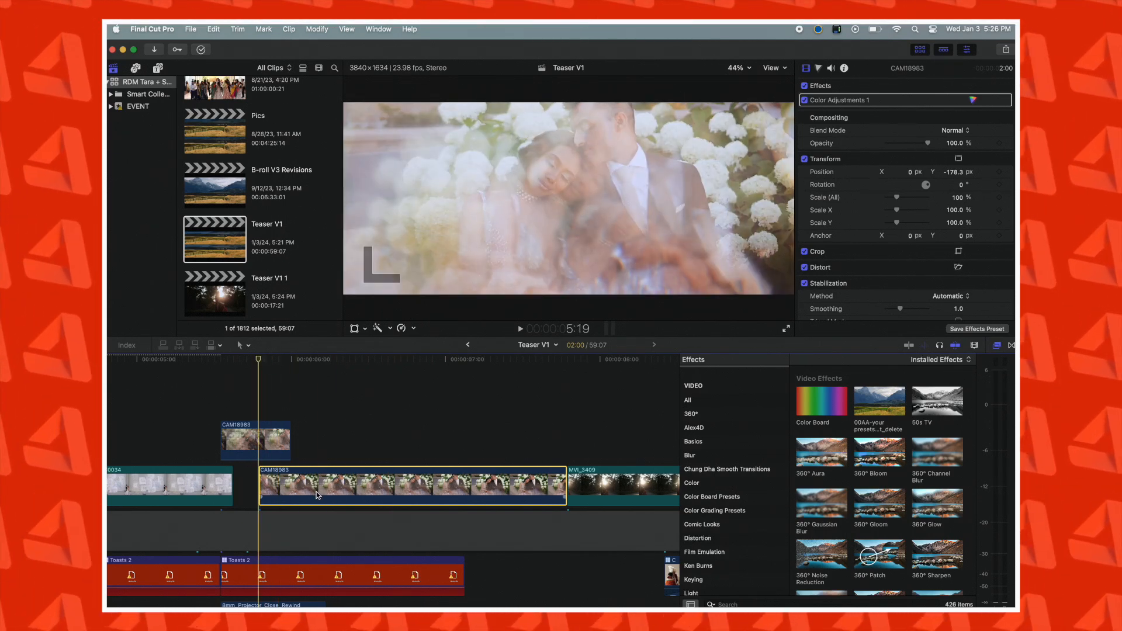
{"action": "mouse_move", "coordinate": [971, 227]}
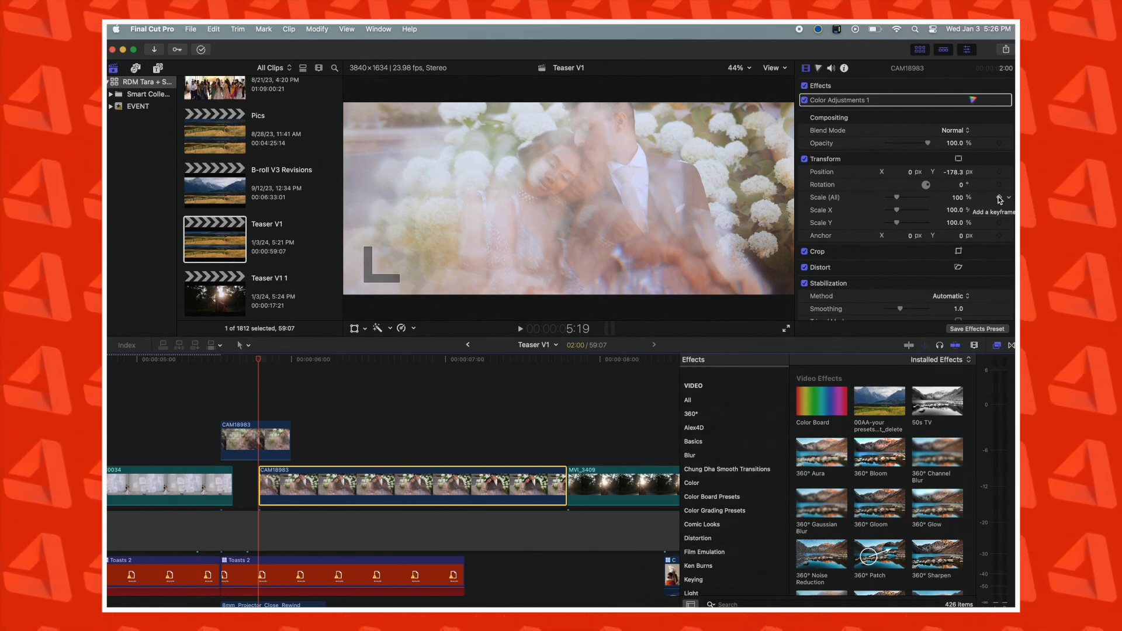
{"action": "left_click", "coordinate": [999, 197]}
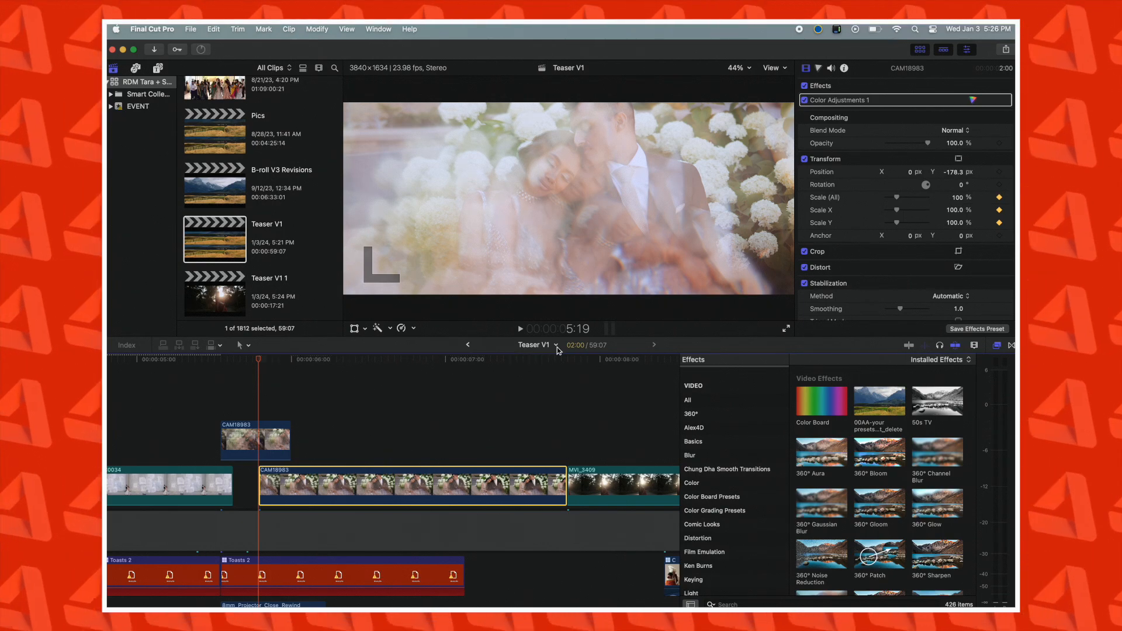
{"action": "left_click", "coordinate": [560, 358]}
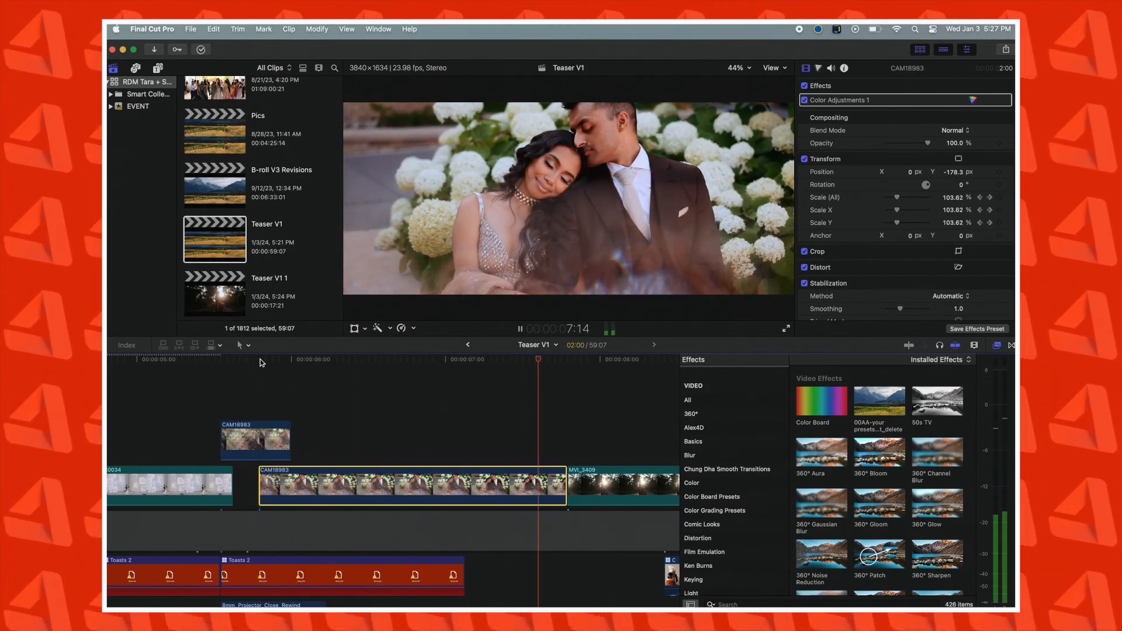
{"action": "left_click", "coordinate": [296, 359]}
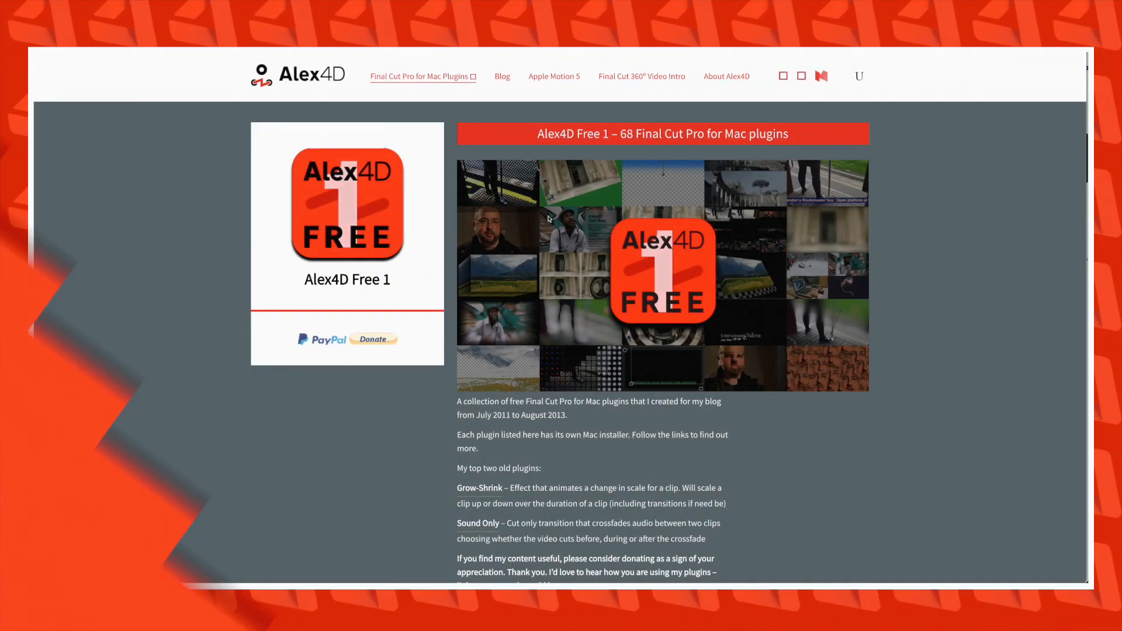
- Scroll the Alex4D Free 1 page down to the Grow-Shrink effect description
{"action": "scroll", "scroll_direction": "down", "scroll_amount": 3}
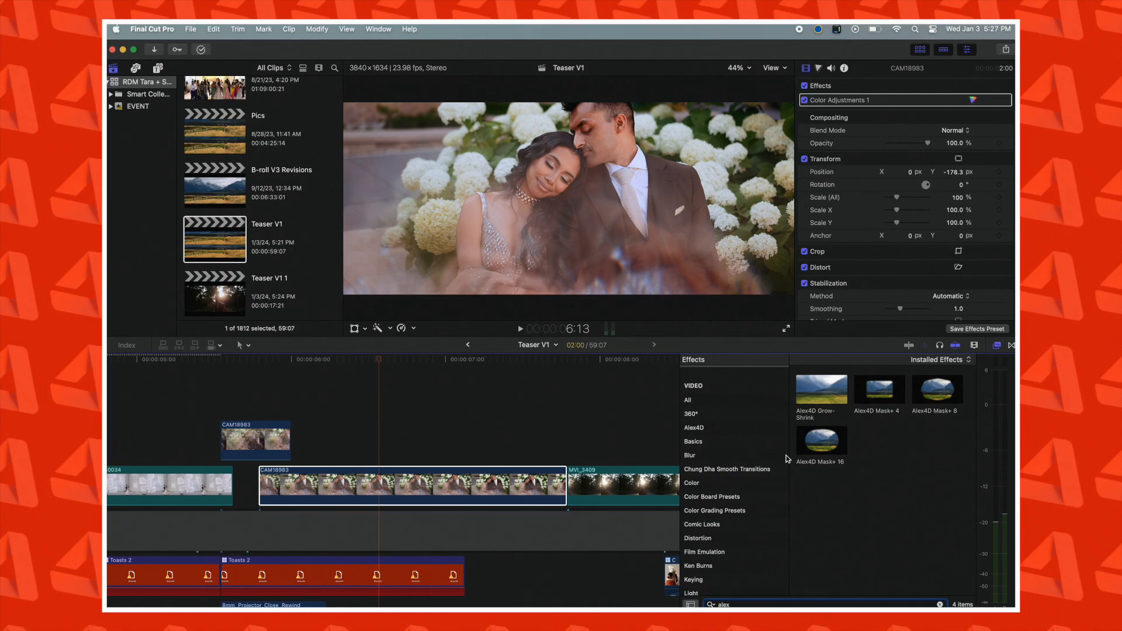
- Apply Alex4D Grow-Shrink with Start Scale 4 and End Scale -4, then check the zoom
{"action": "double_click", "coordinate": [820, 390]}
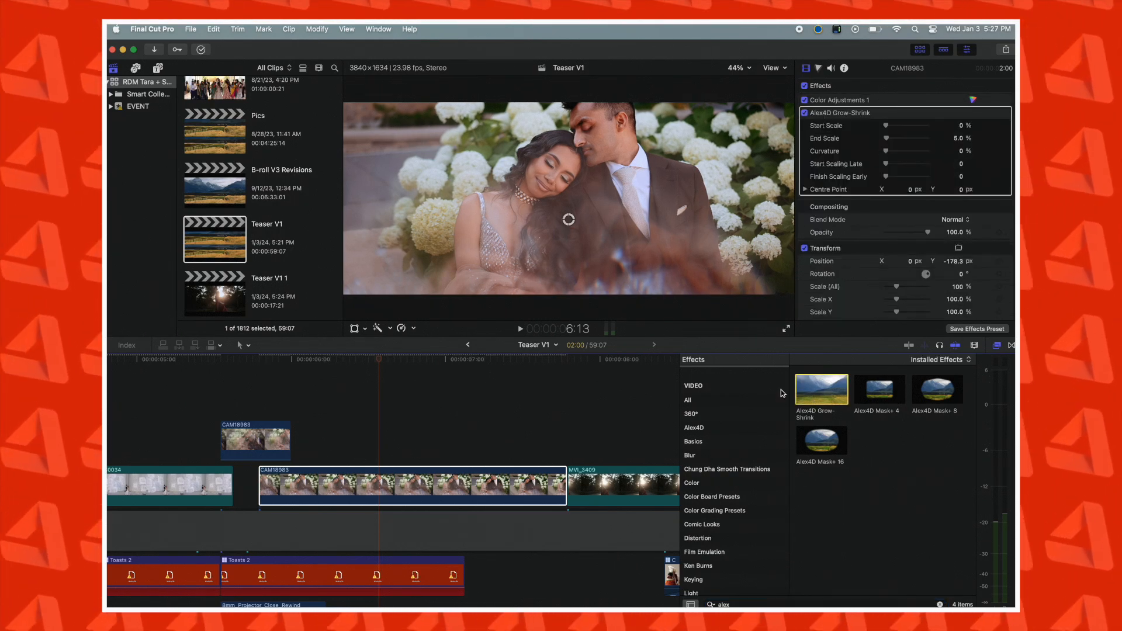
{"action": "left_click", "coordinate": [269, 359]}
{"action": "type", "text": "4"}
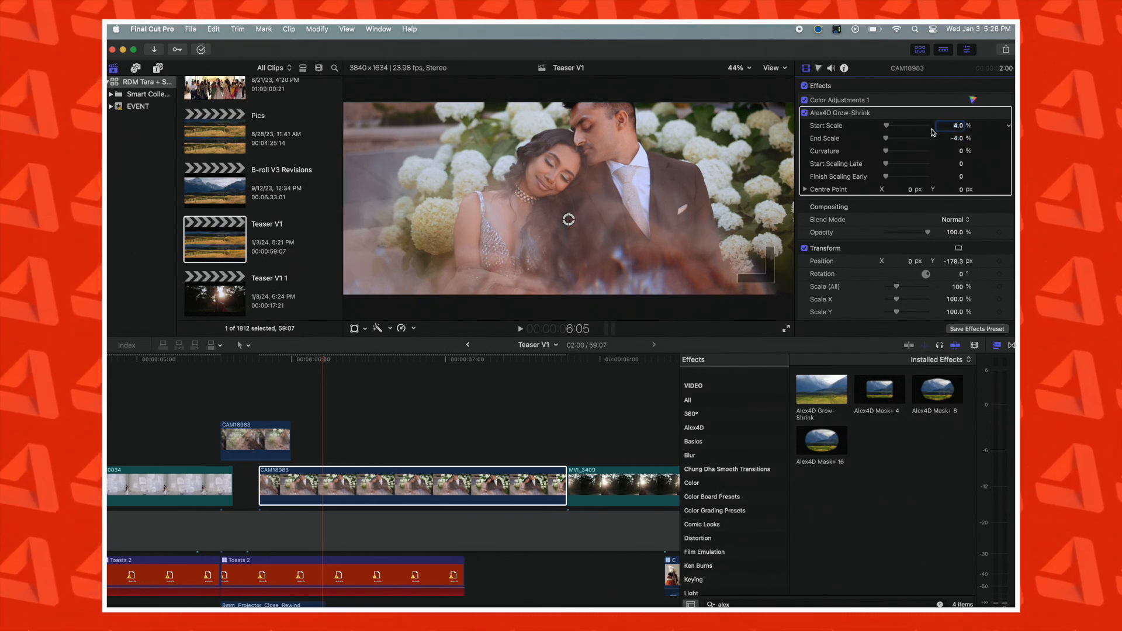
{"action": "left_click", "coordinate": [435, 359]}
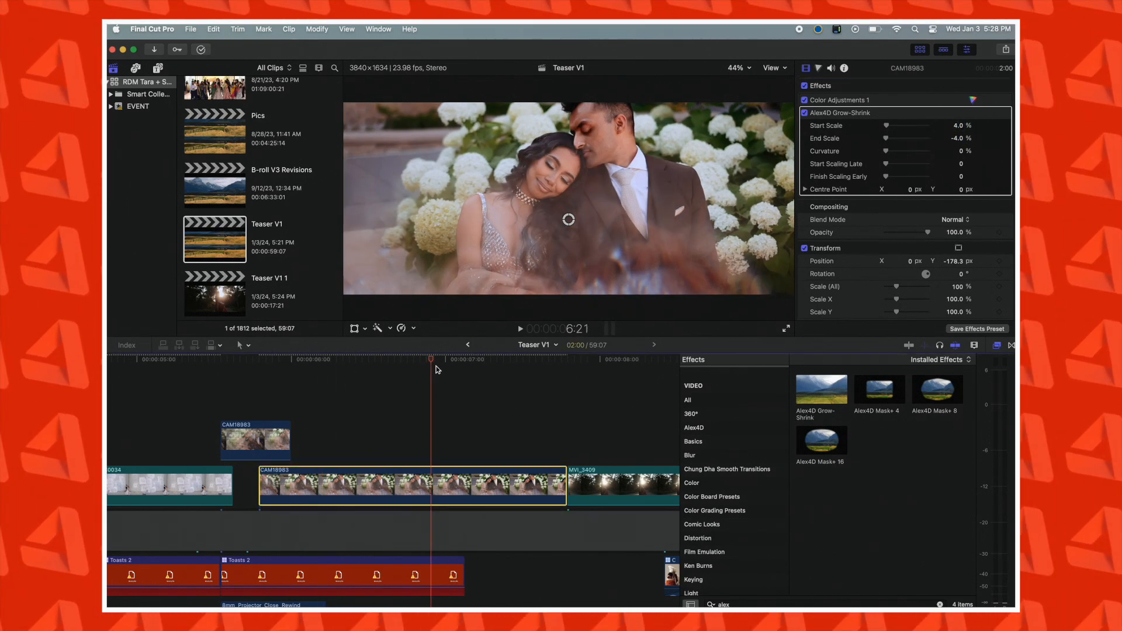